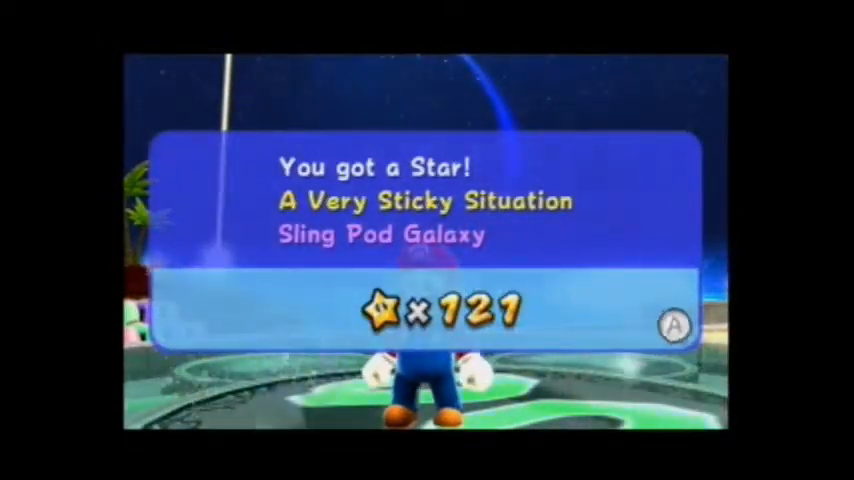
click(672, 326)
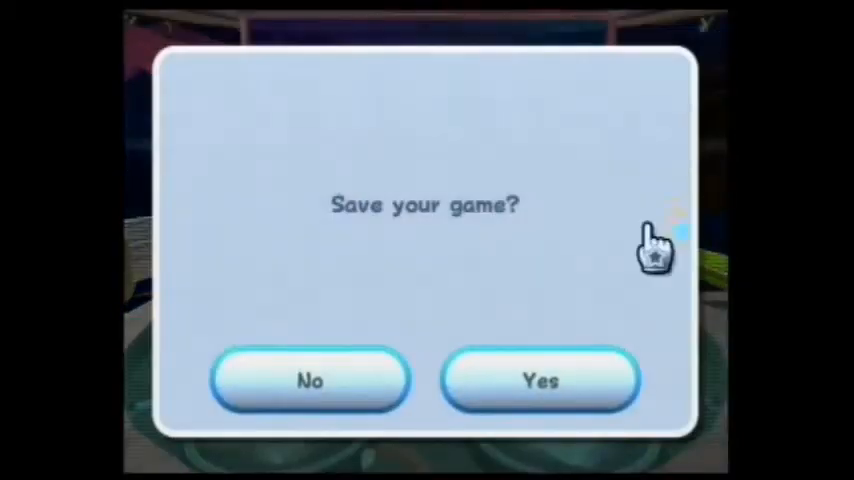
click(540, 382)
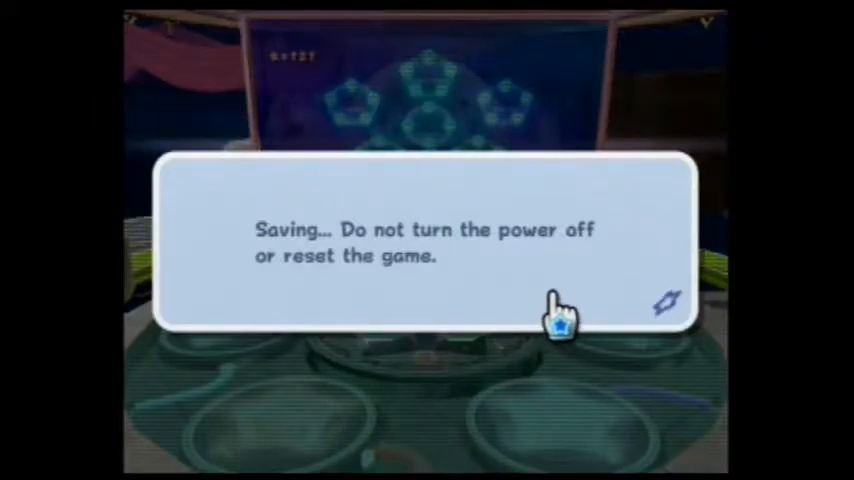